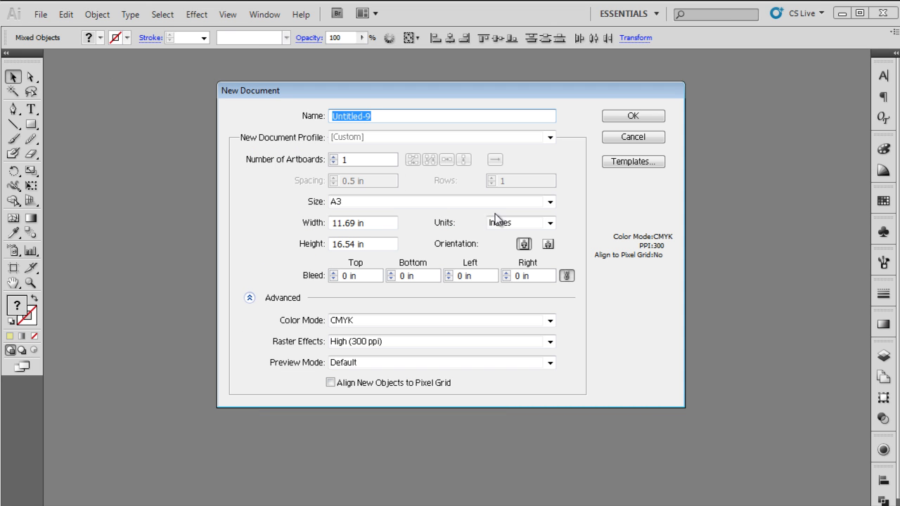
mouse_move(616, 126)
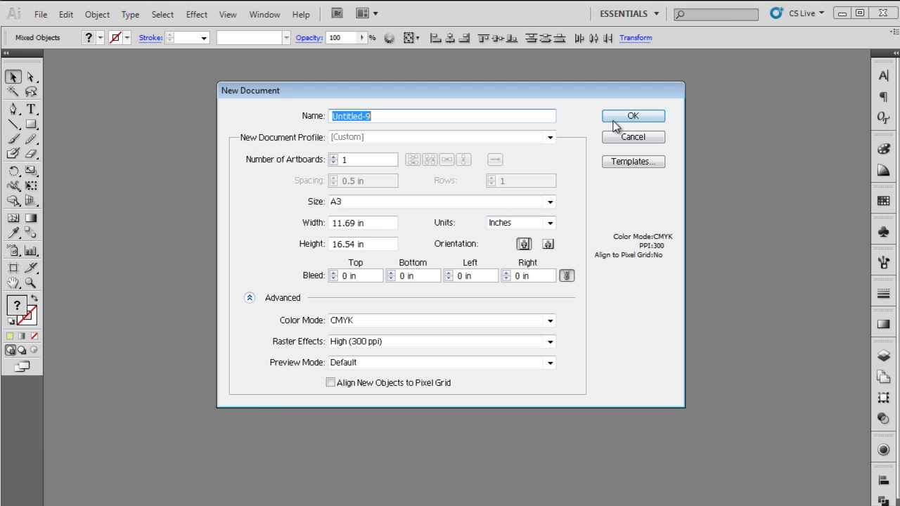
Step: Confirm the new A3 portrait CMYK 300 ppi document so the blank artboard opens
left_click(633, 115)
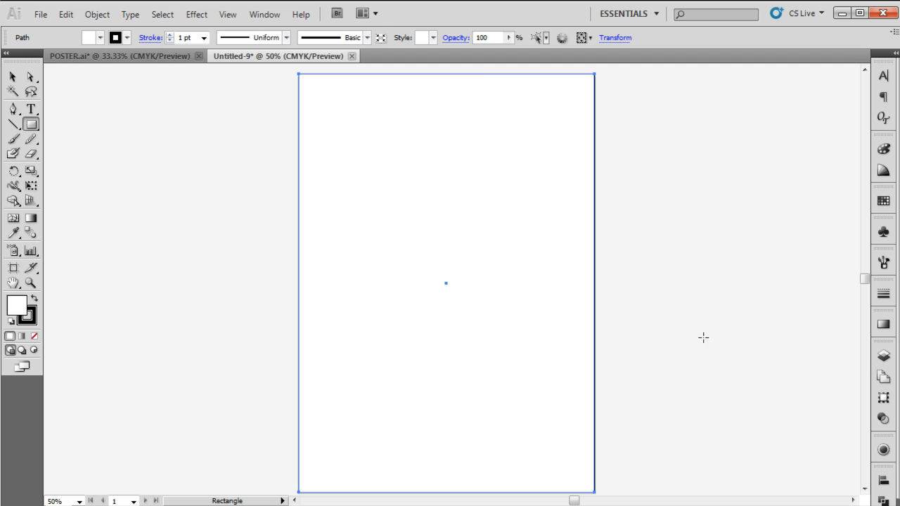
mouse_move(894, 323)
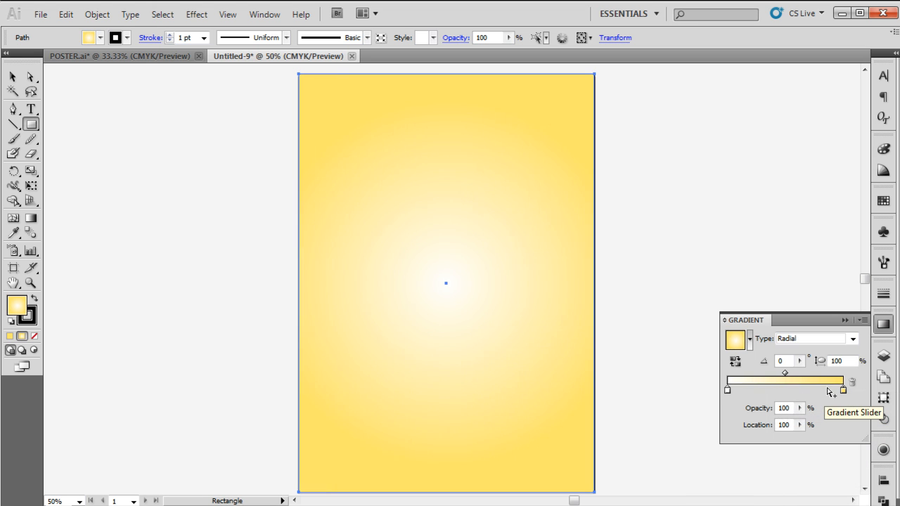
mouse_move(816, 396)
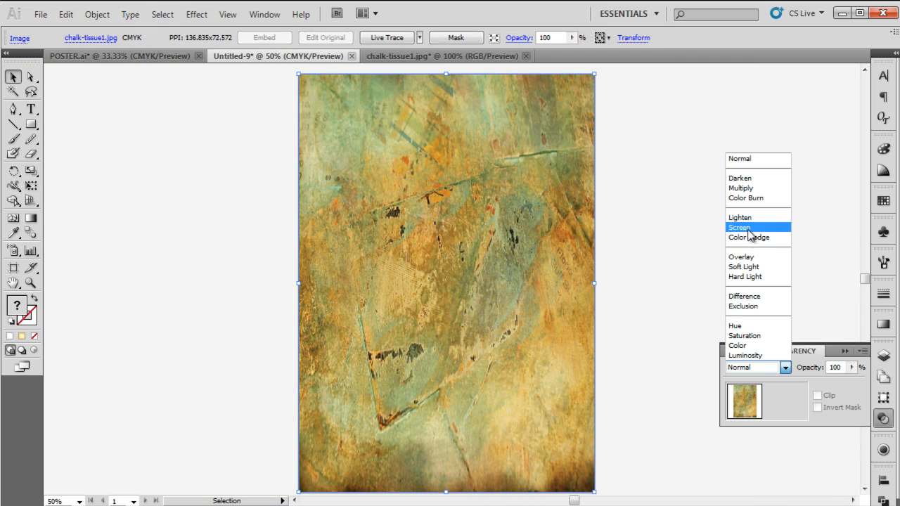
Step: Set the chalk texture's blend mode to Screen so it fades into the yellow gradient
left_click(739, 216)
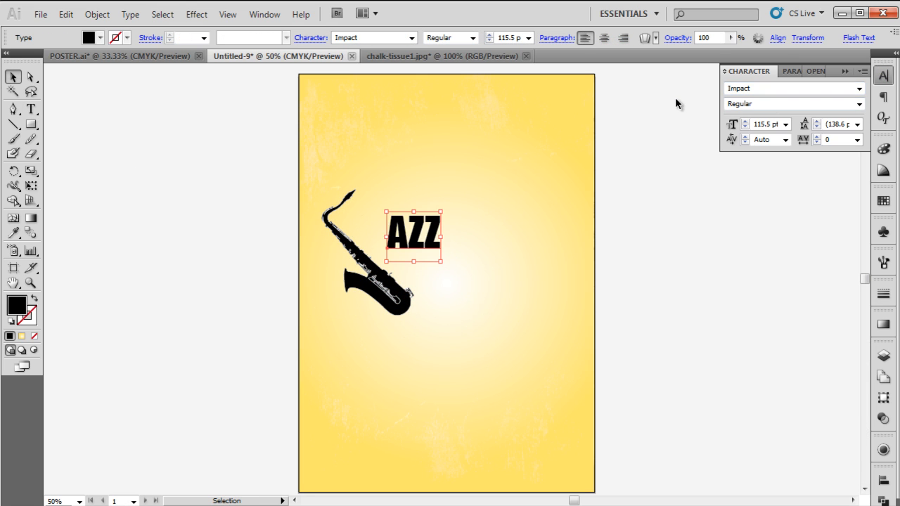
mouse_move(438, 256)
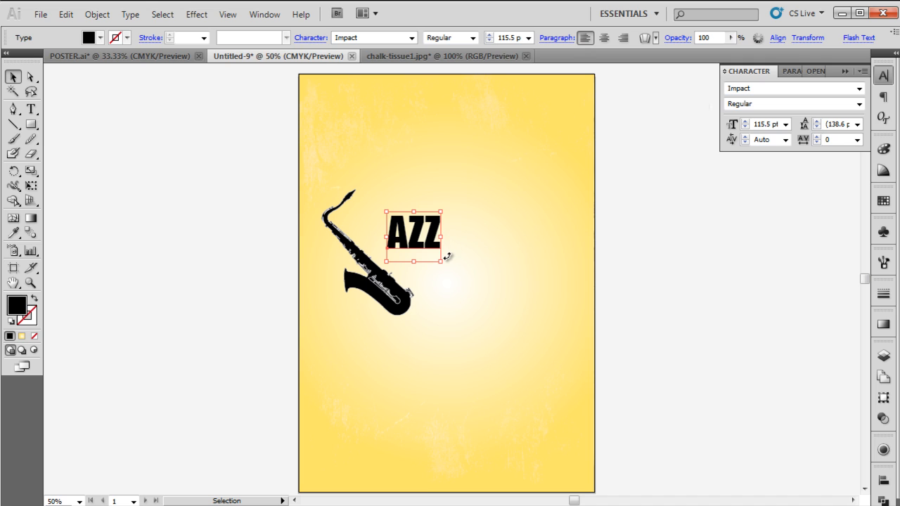
Step: Rotate the AZZ text diagonally and slide it against the saxophone so it reads JAZZ
left_click_drag(442, 255, 462, 239)
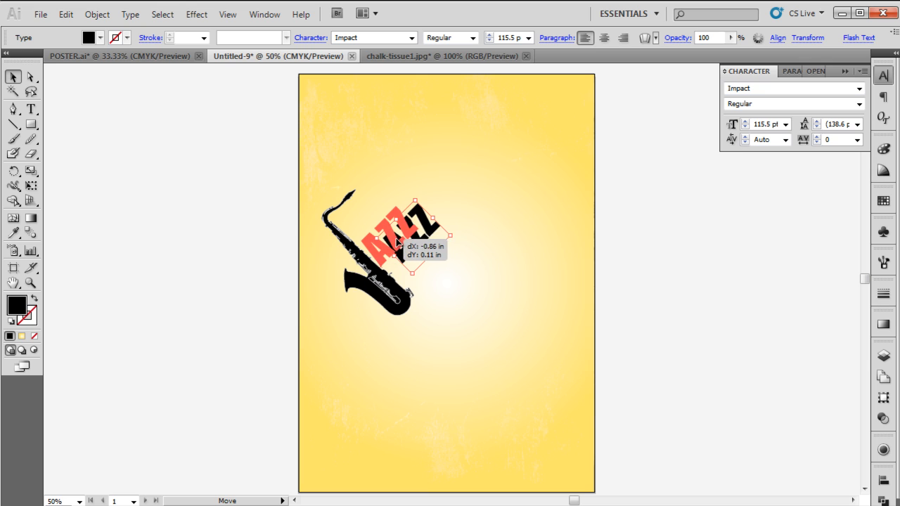
left_click_drag(415, 236, 447, 236)
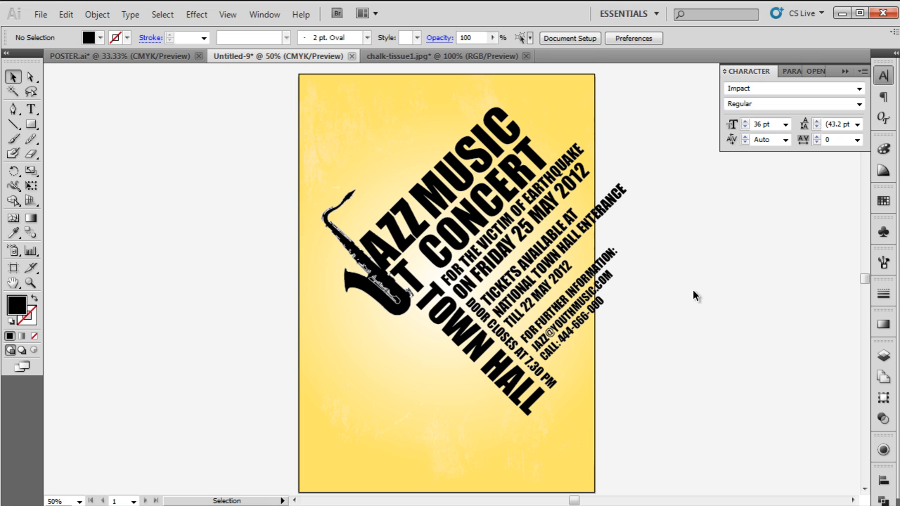
mouse_move(224, 174)
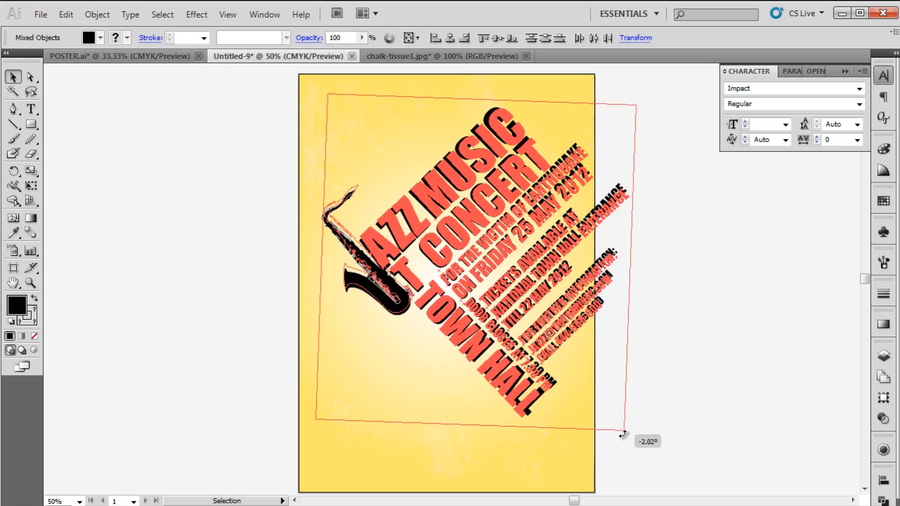
Step: Rotate the selected saxophone-and-text layout about -3° to a shallower angle
left_click_drag(621, 433, 589, 439)
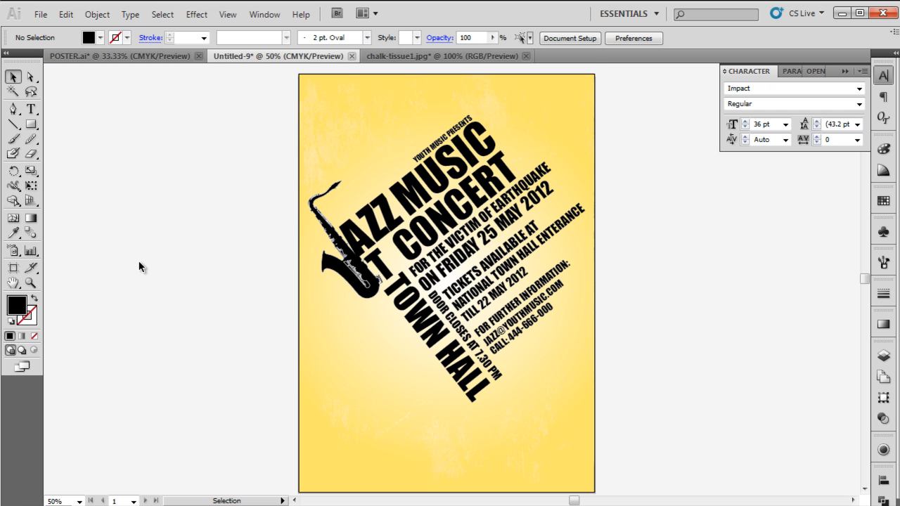
mouse_move(146, 267)
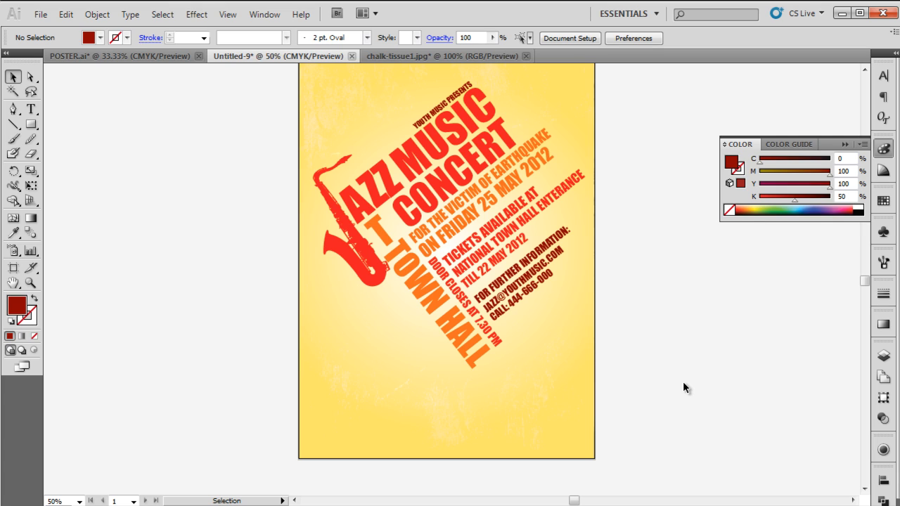
mouse_move(686, 385)
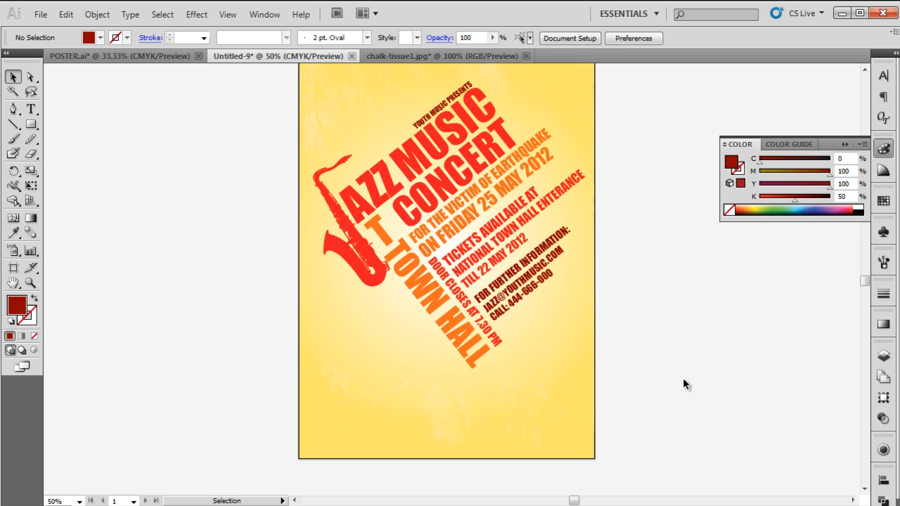
Step: Drag the small orange logo down into the poster's bottom-right corner
left_click_drag(447, 274, 523, 351)
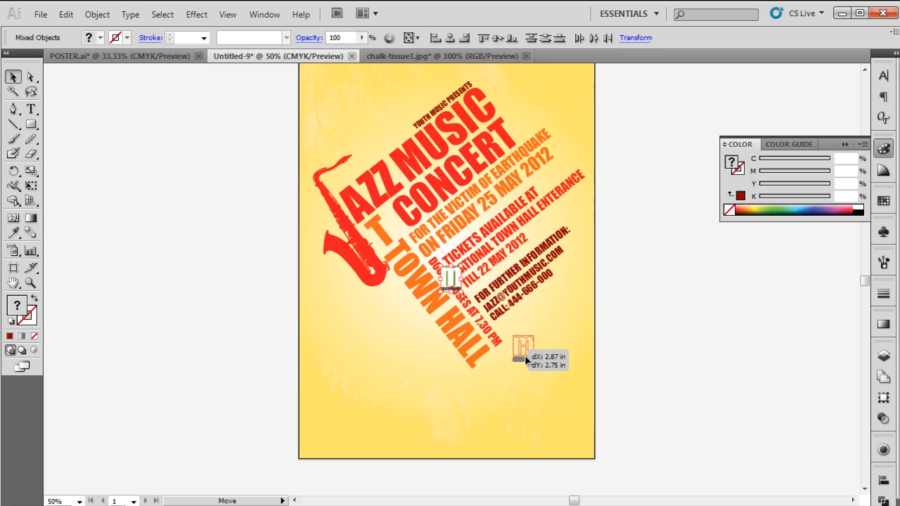
left_click_drag(523, 346, 562, 429)
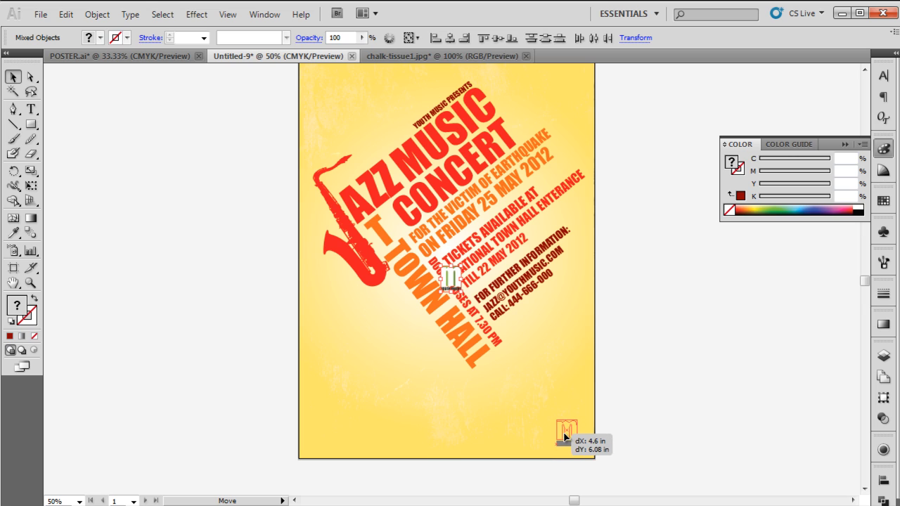